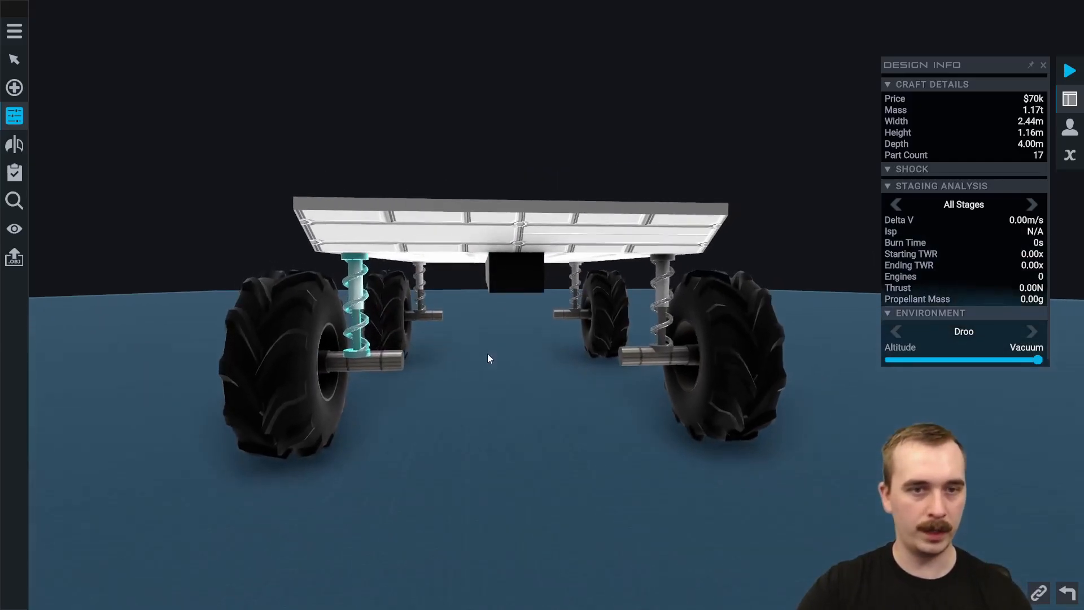
# Show the selected shock's Suspension settings in the Part Properties panel.
pyautogui.click(352, 304)
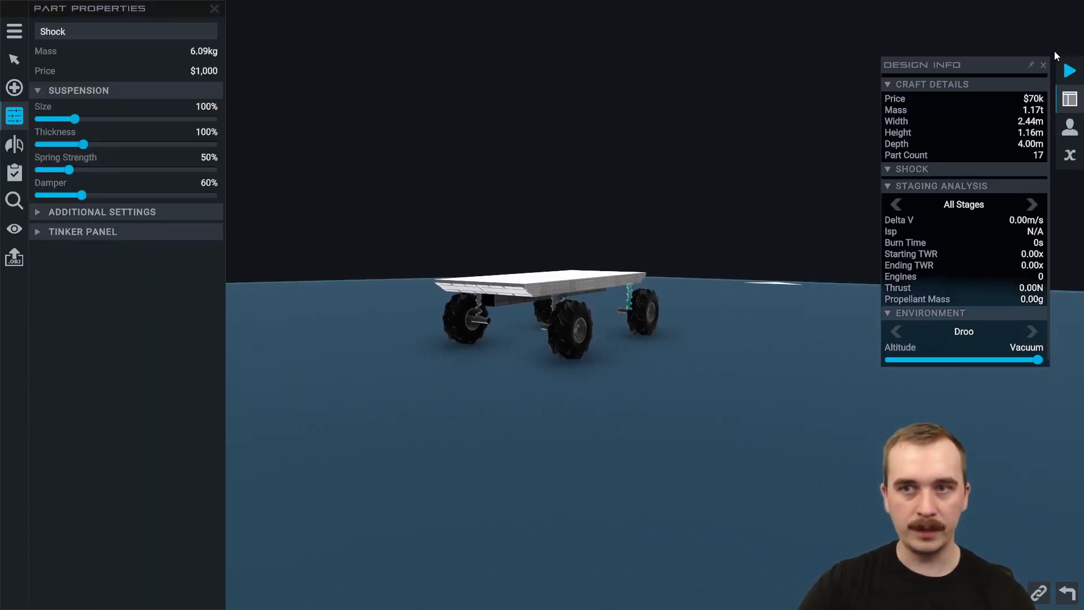
# Mirror hinge rotators and angled shocks from the wheel hubs to the central tank.
pyautogui.click(1068, 71)
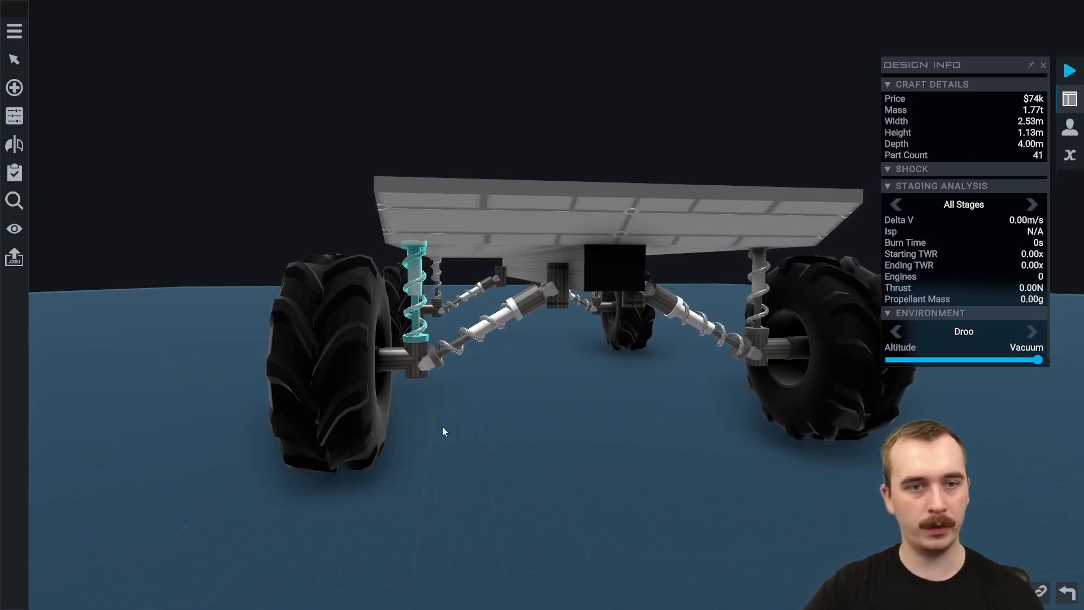
# Delete the mirrored suspension parts, leaving 32, and show the vertical shock's two fuel-tank connections.
pyautogui.click(484, 325)
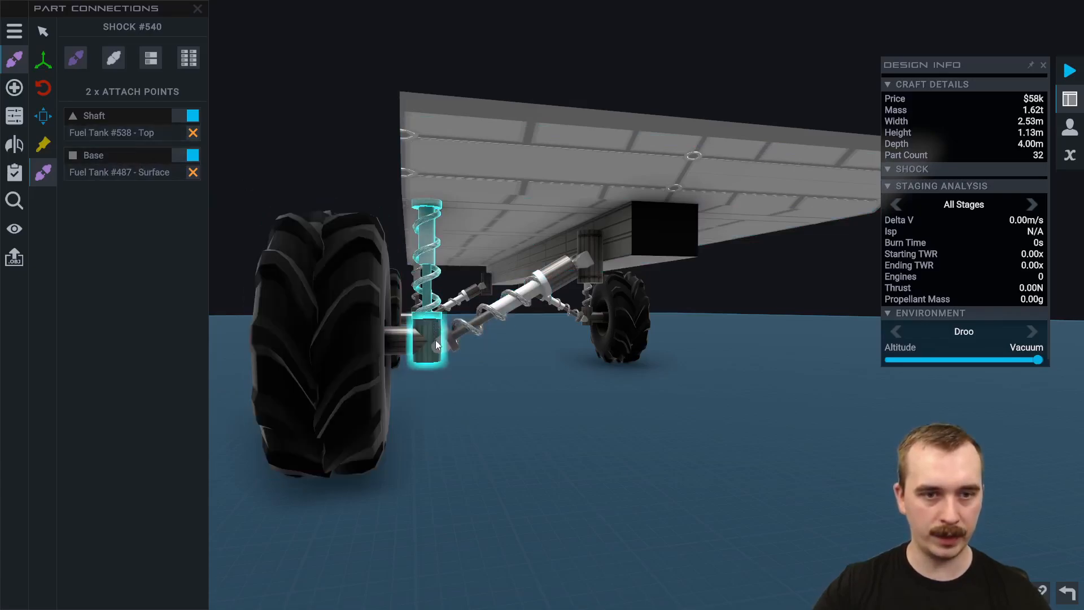
pyautogui.click(522, 287)
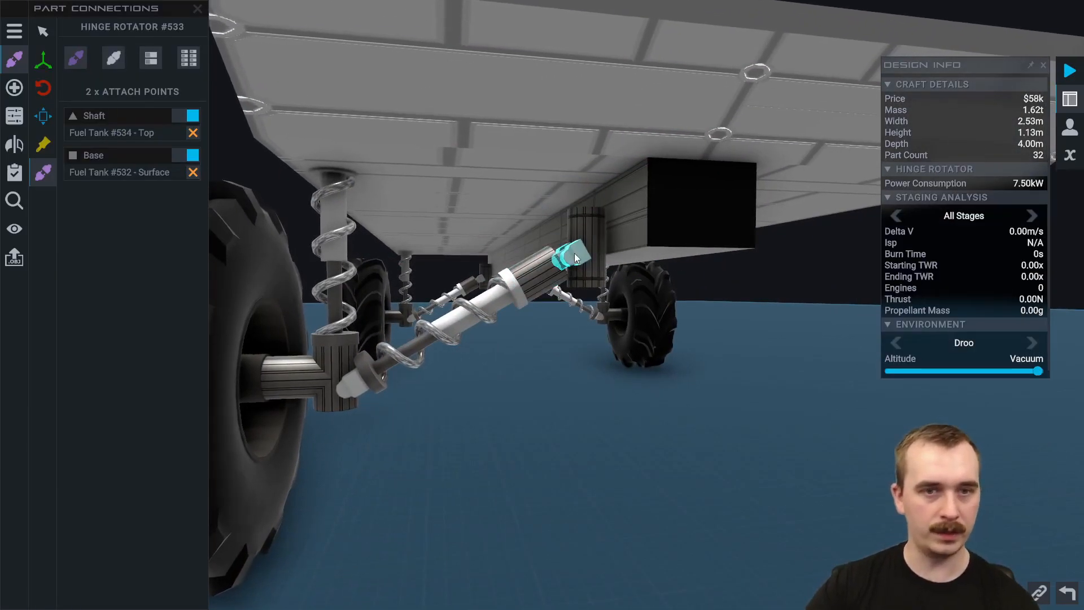
pyautogui.click(677, 194)
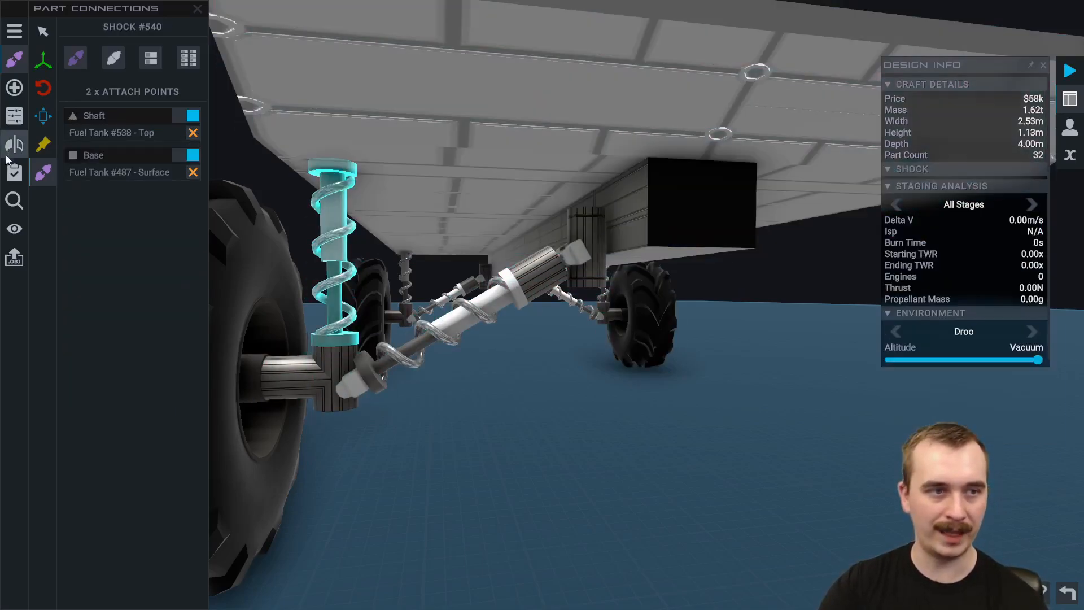
pyautogui.click(14, 145)
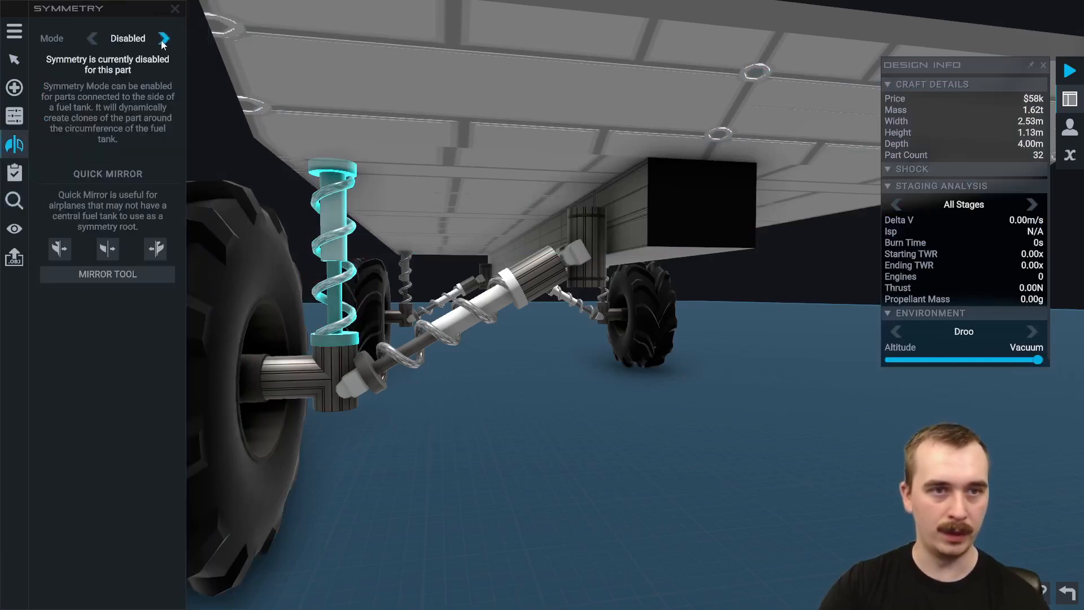
pyautogui.click(164, 38)
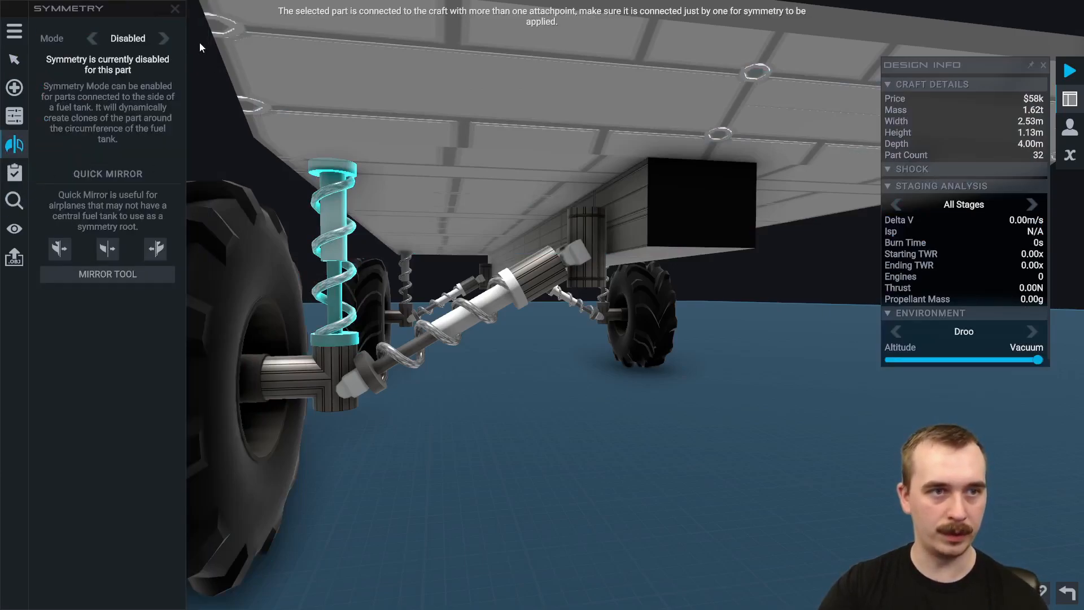
pyautogui.click(163, 38)
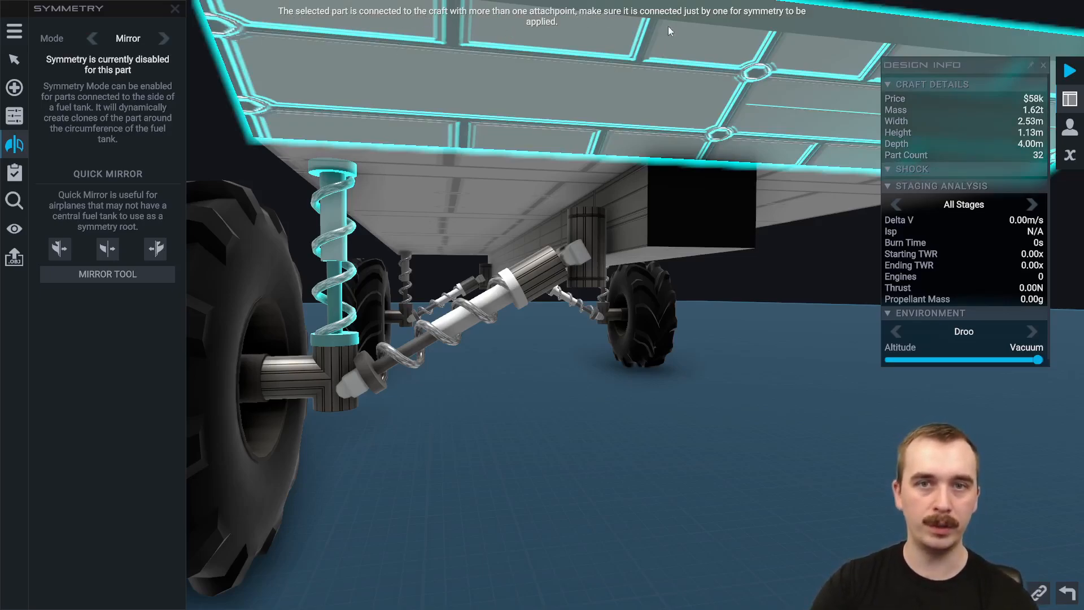
pyautogui.click(591, 242)
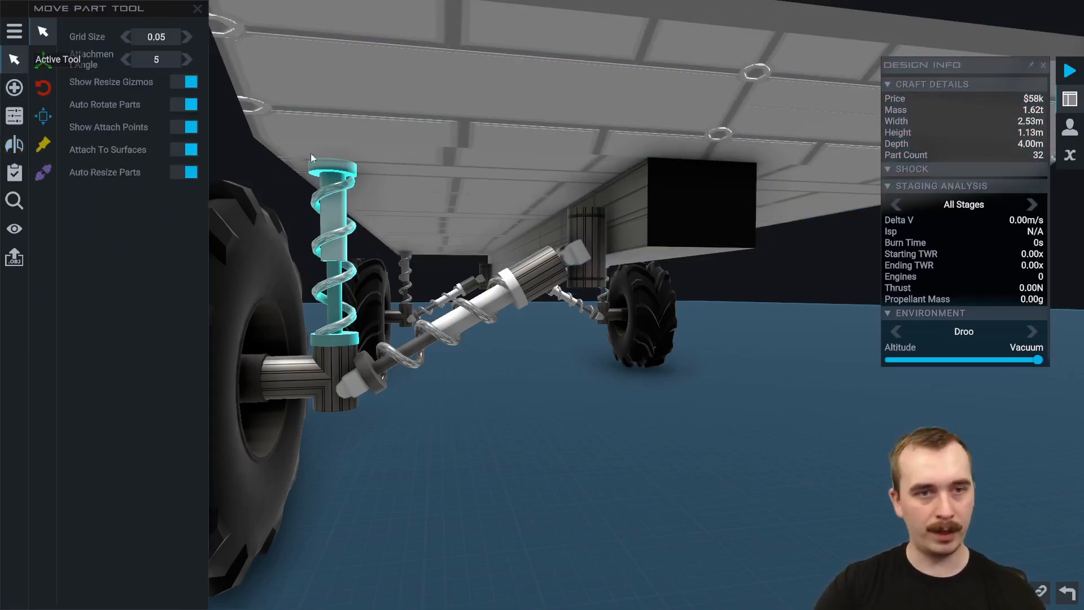
# Remove the shock's Base link, mirror the small tank's suspension, and break symmetry.
pyautogui.click(43, 173)
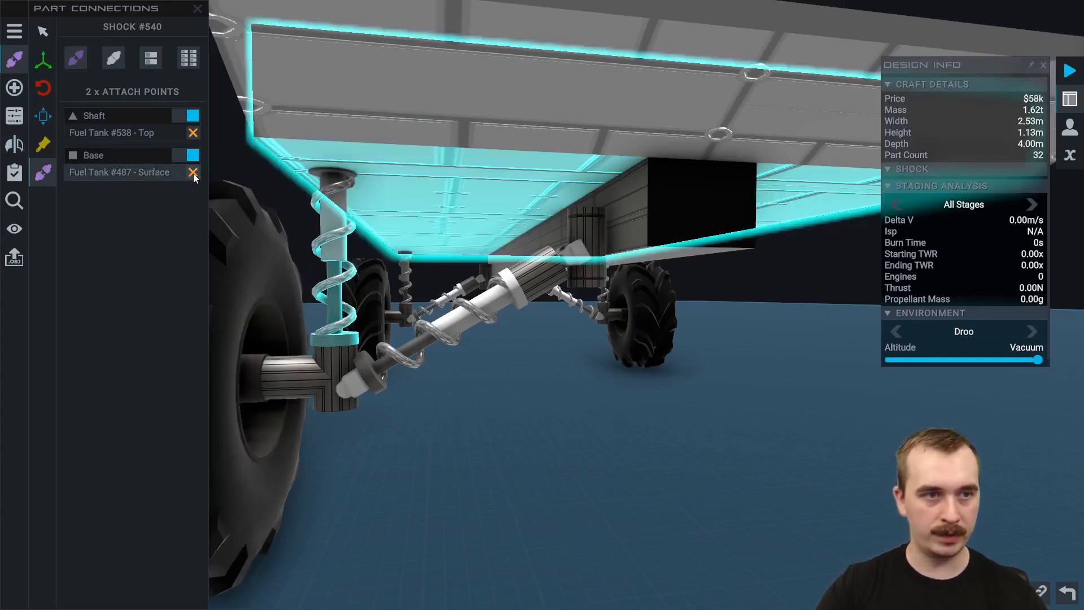
pyautogui.click(193, 172)
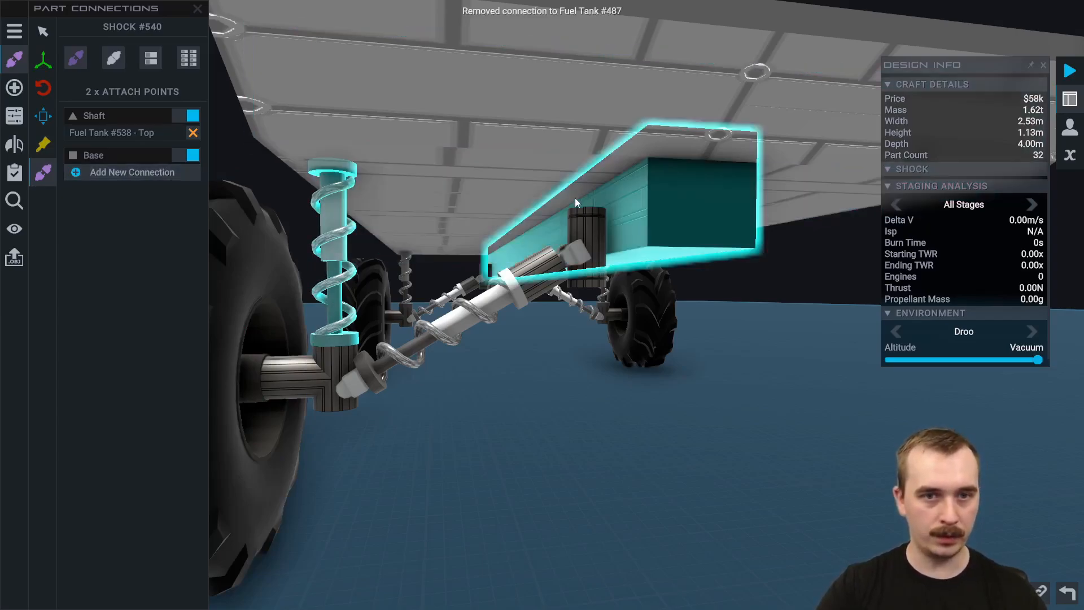
pyautogui.click(587, 234)
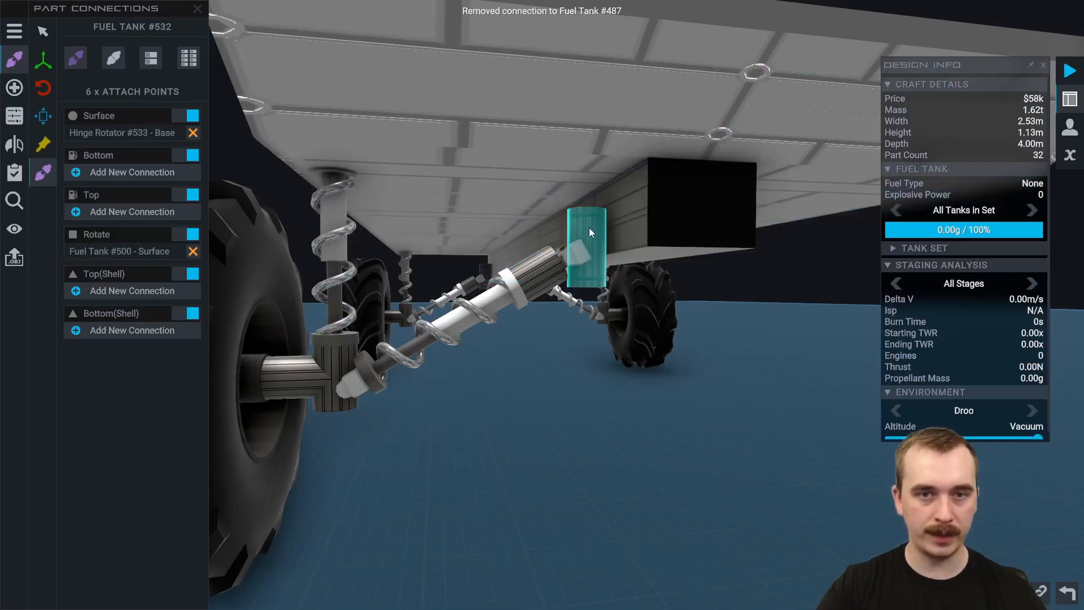
pyautogui.click(13, 144)
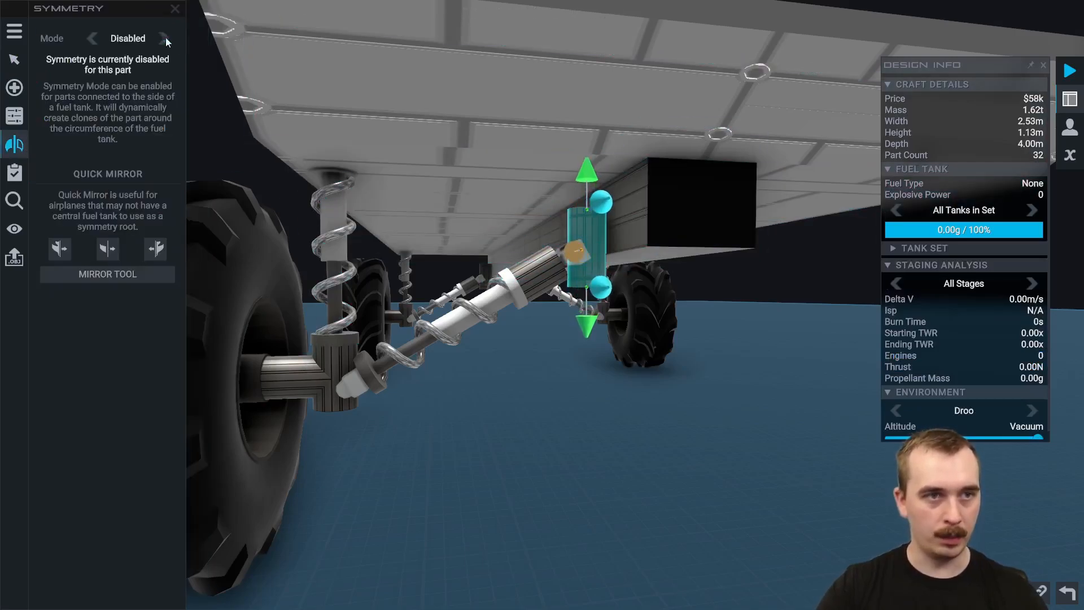
pyautogui.click(164, 37)
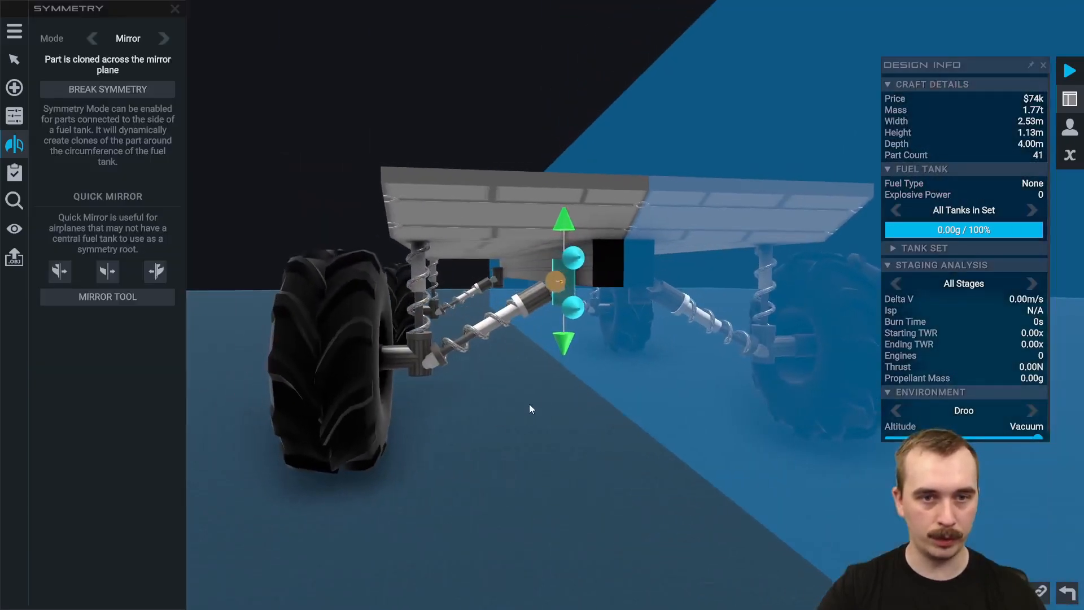
pyautogui.click(108, 89)
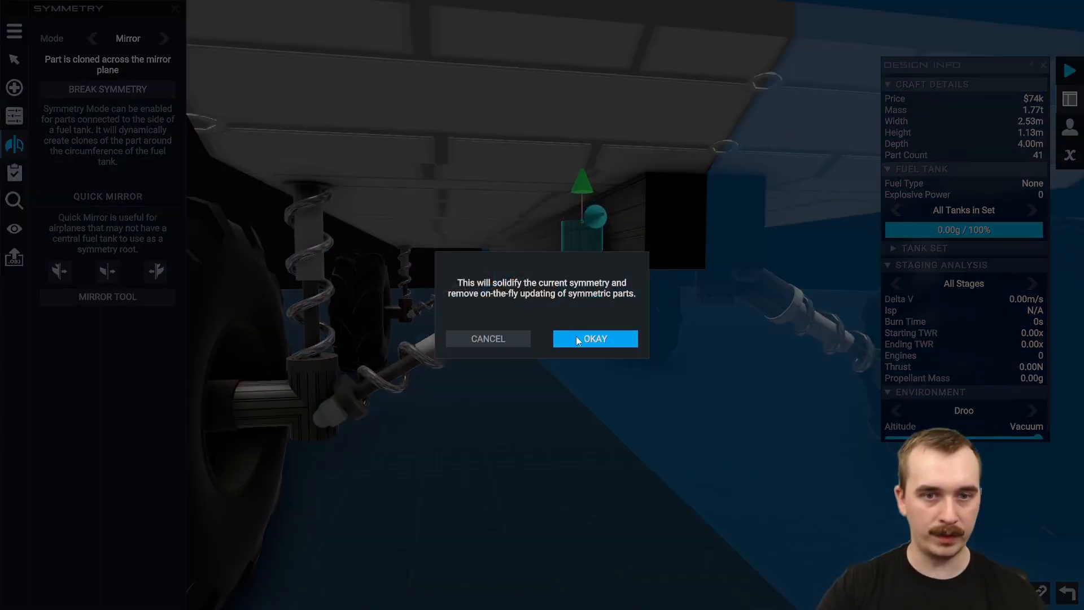
pyautogui.click(594, 338)
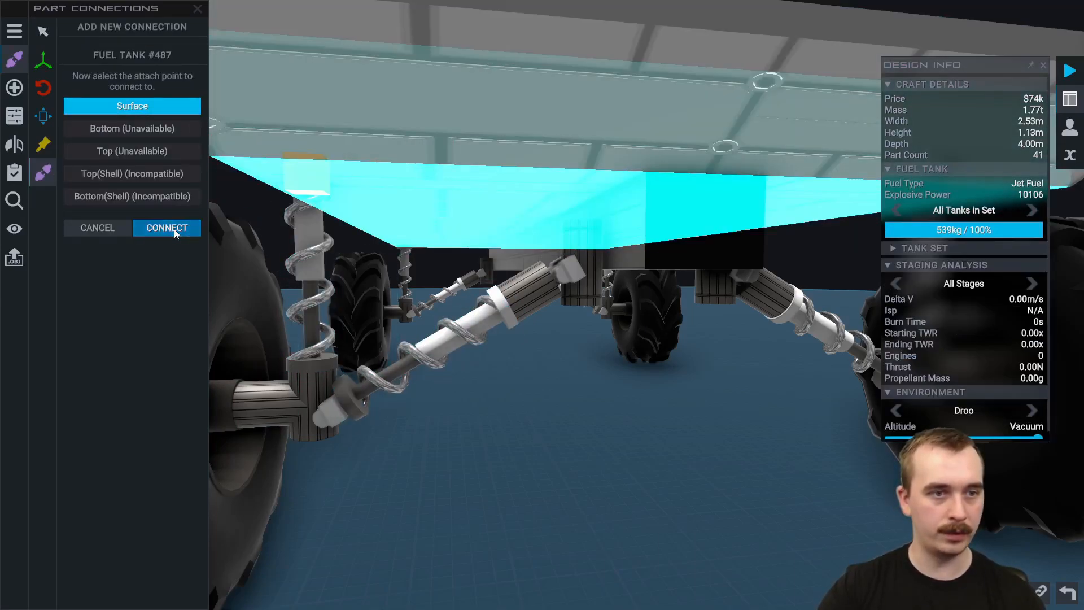
# Connect the shock base to Fuel Tank #487's Surface.
pyautogui.click(166, 227)
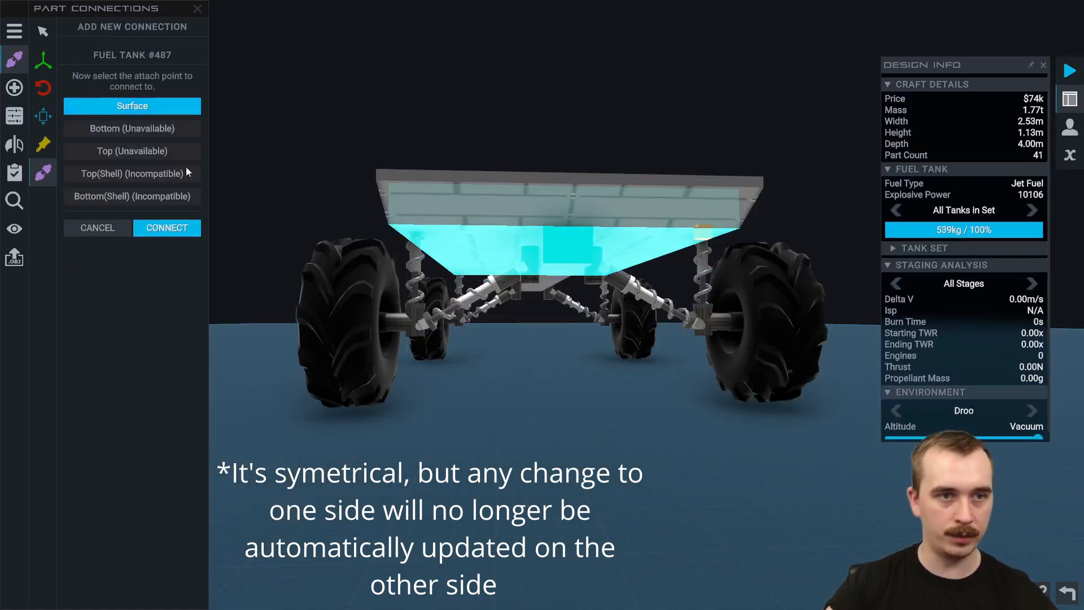
pyautogui.click(168, 228)
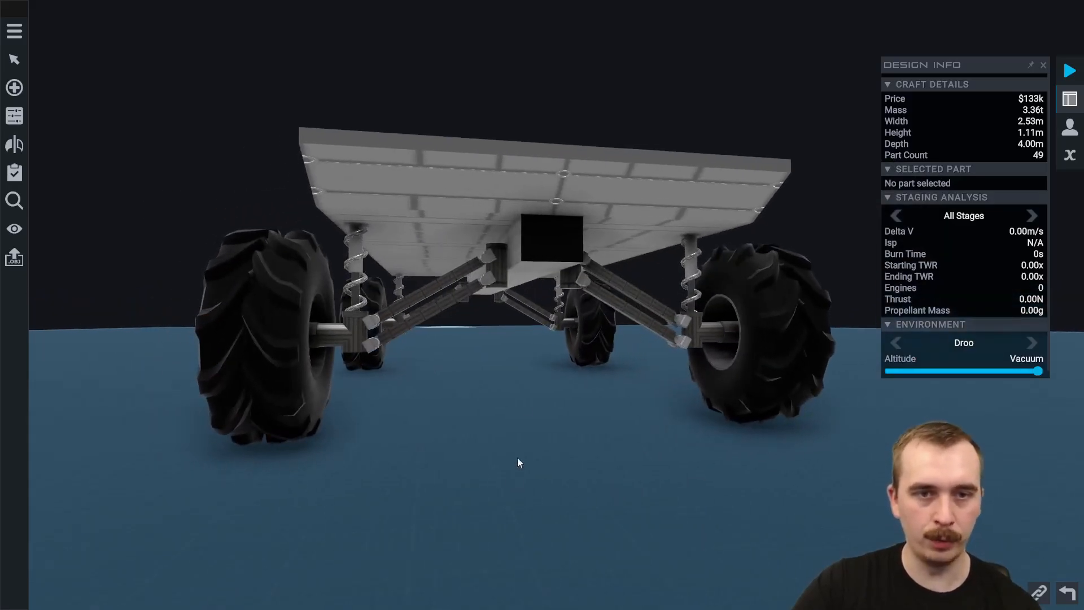
pyautogui.moveTo(508, 338)
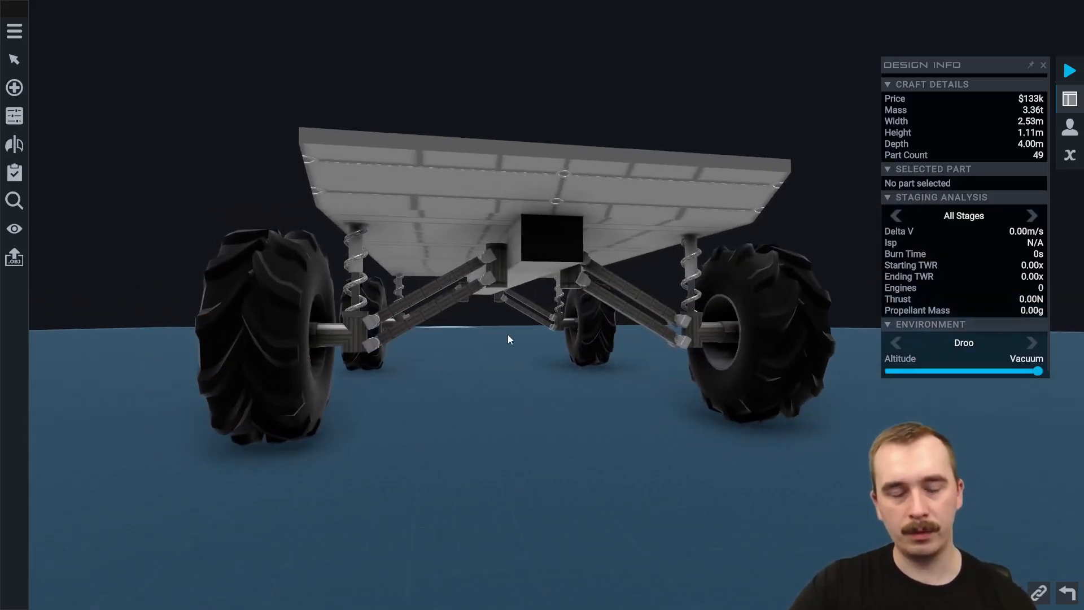